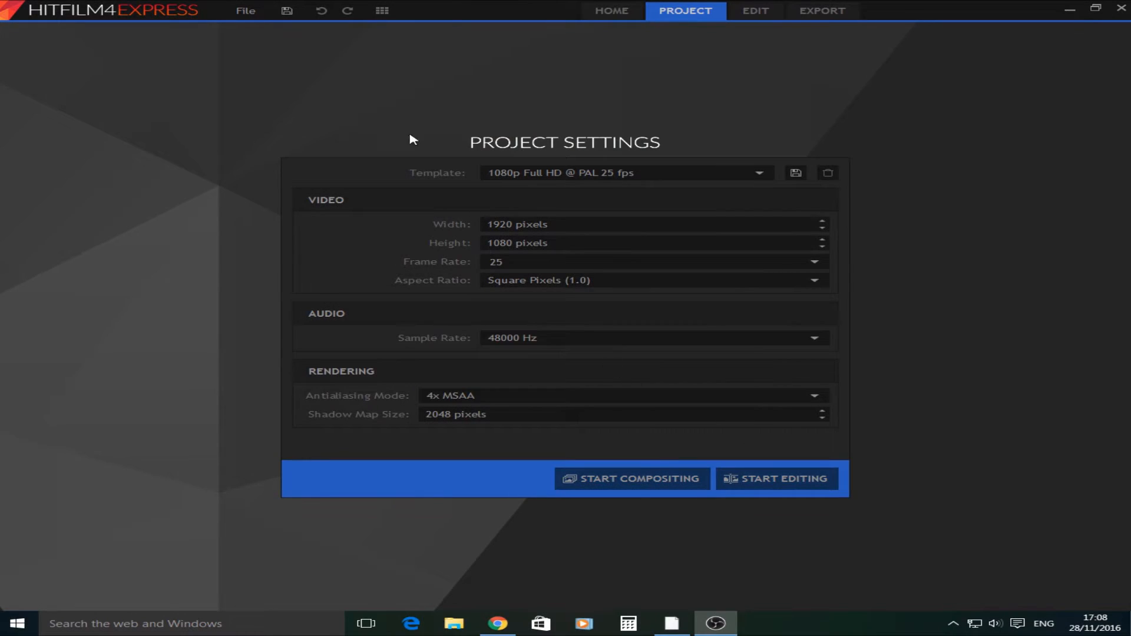
pyautogui.moveTo(666, 16)
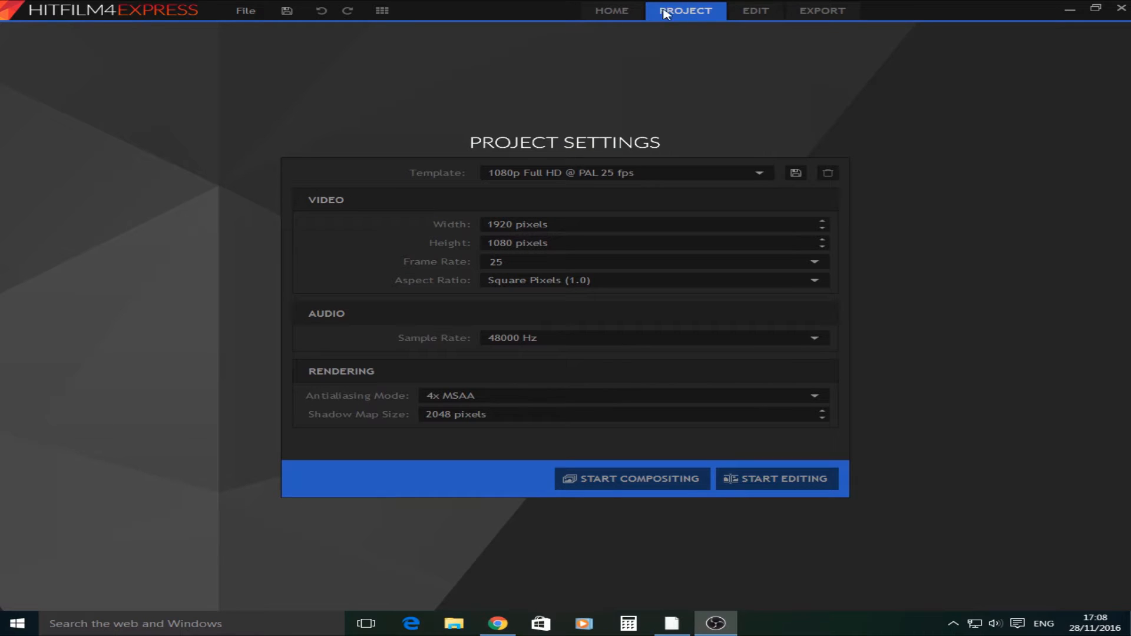
pyautogui.moveTo(760, 529)
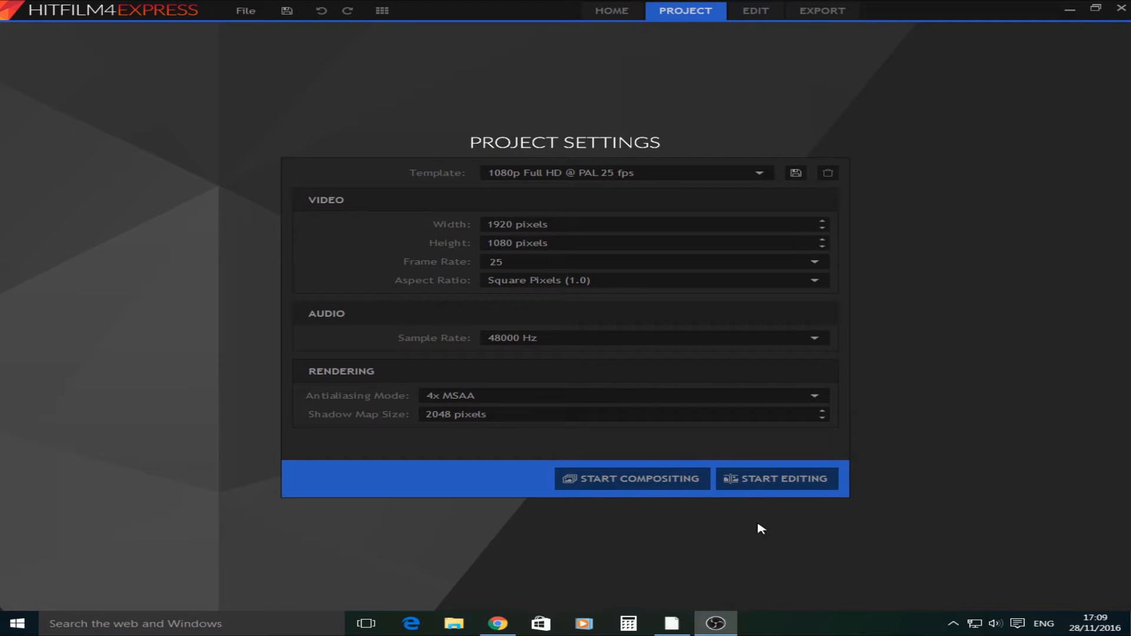
pyautogui.moveTo(589, 472)
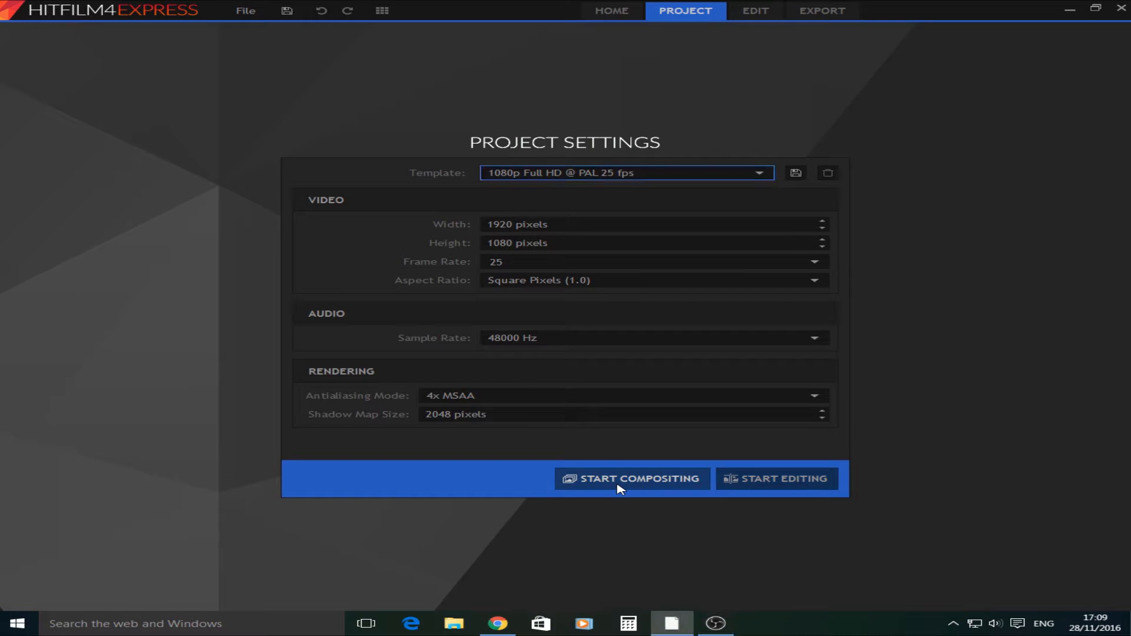
# Begin a new composite shot and import the kitchen clips MAH04876.MP4 and MAH04877.MP4
pyautogui.click(632, 478)
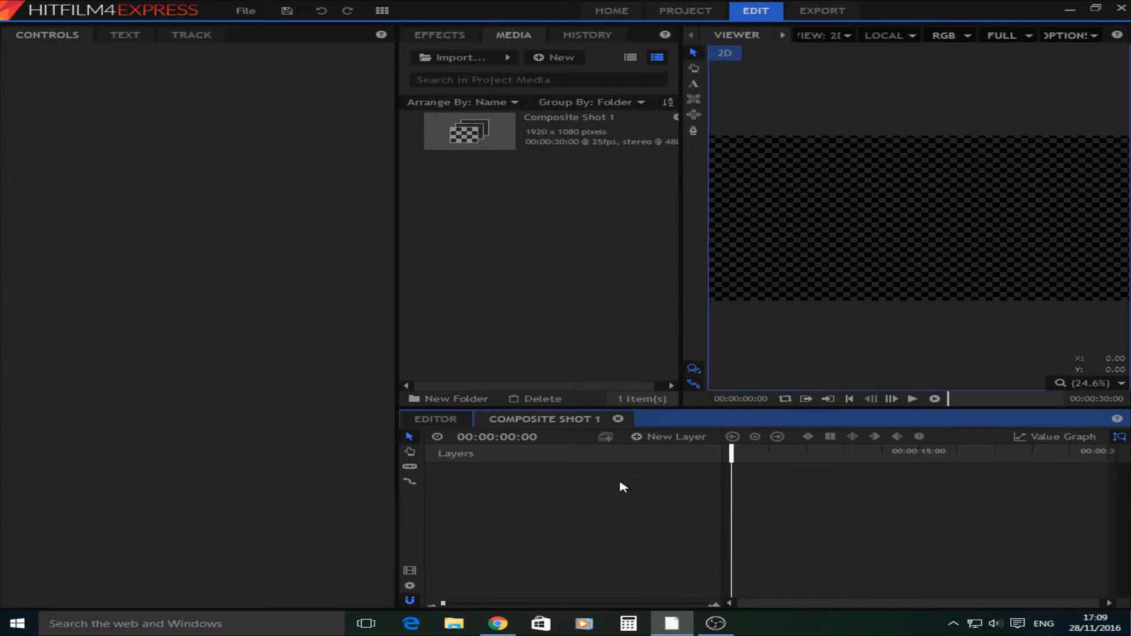
pyautogui.click(382, 11)
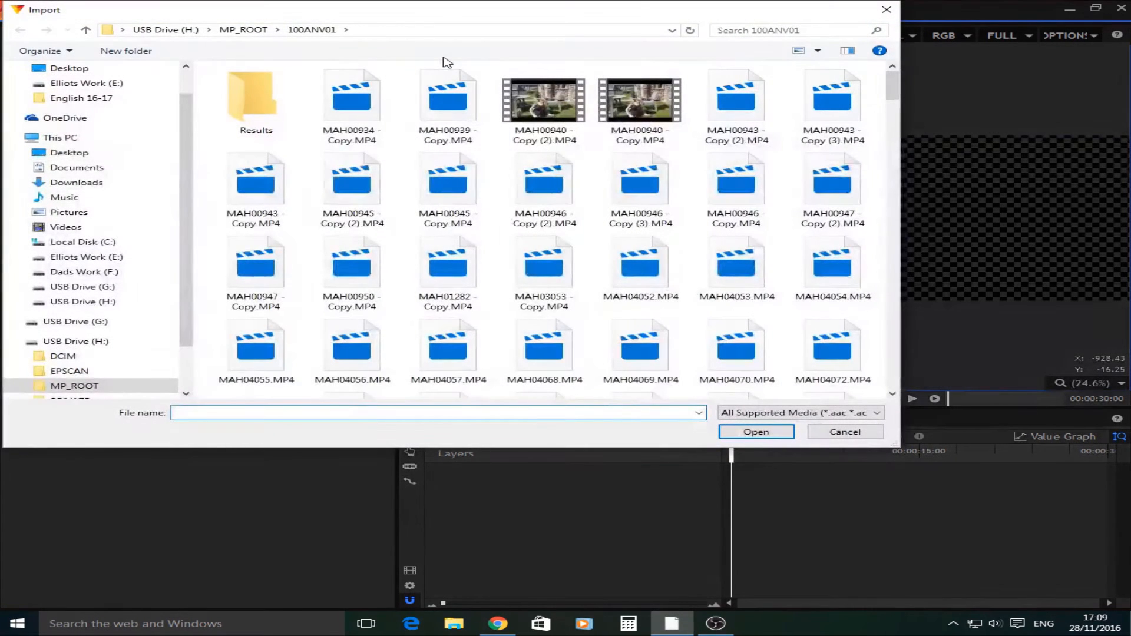
pyautogui.scroll(-3)
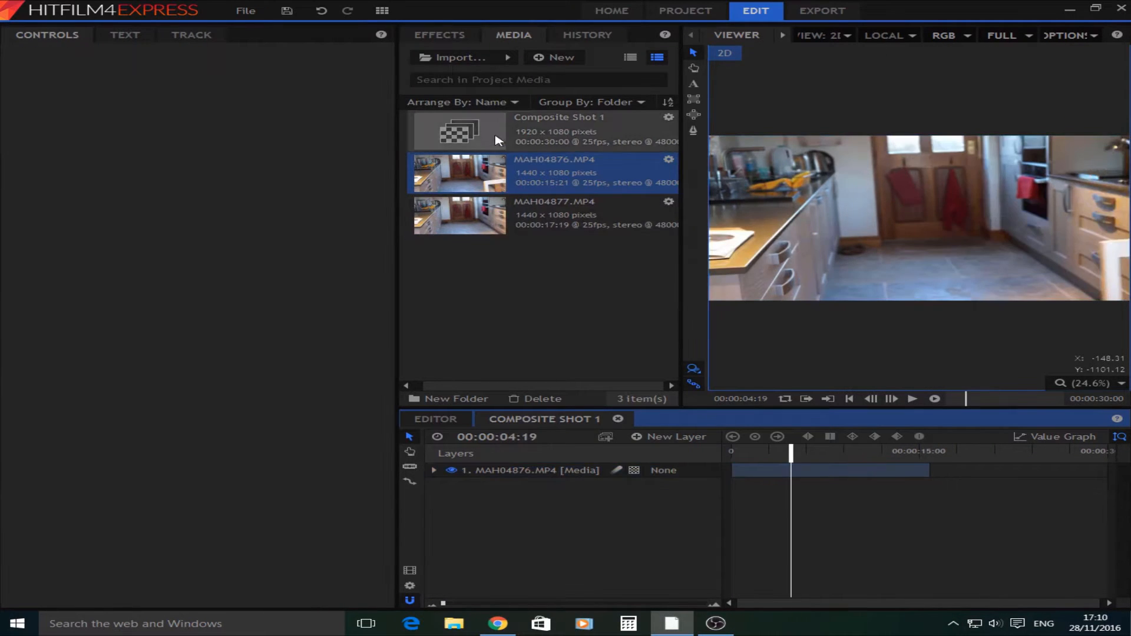
# Place MAH04877.MP4 above the kitchen plate and trim the start of the background clip
pyautogui.click(459, 56)
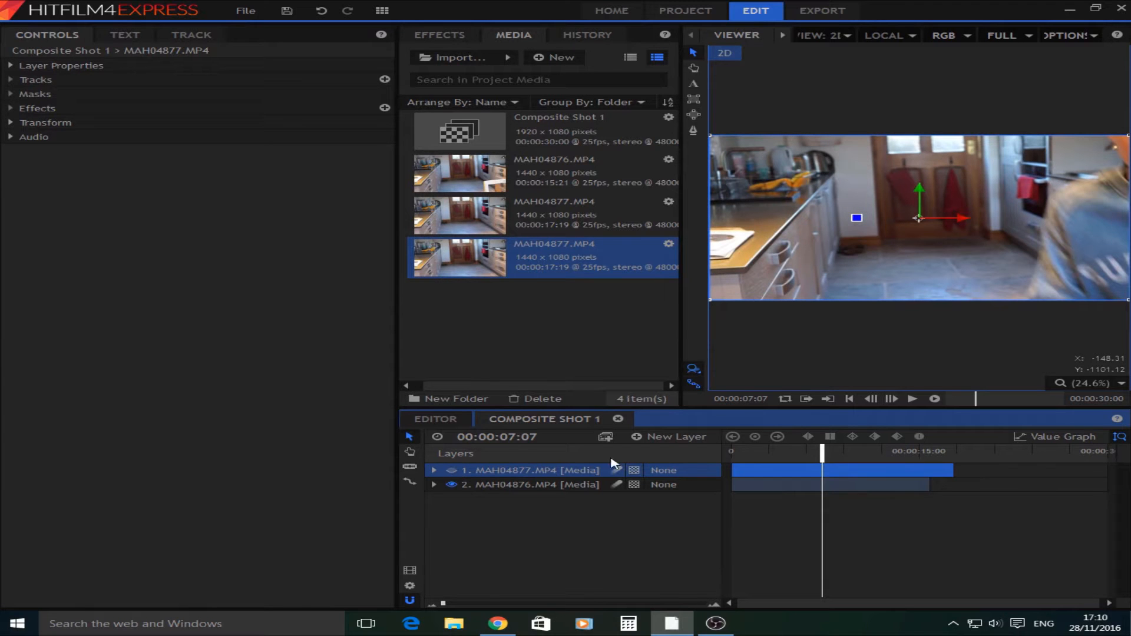
pyautogui.moveTo(821, 450); pyautogui.dragTo(757, 450)
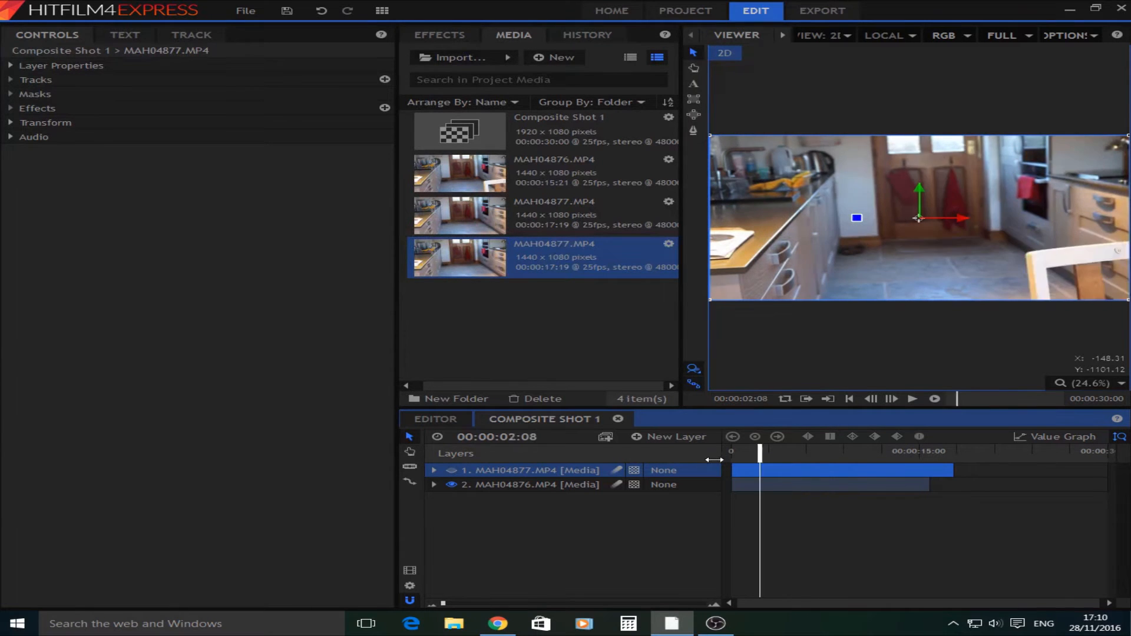
pyautogui.moveTo(758, 452); pyautogui.dragTo(836, 451)
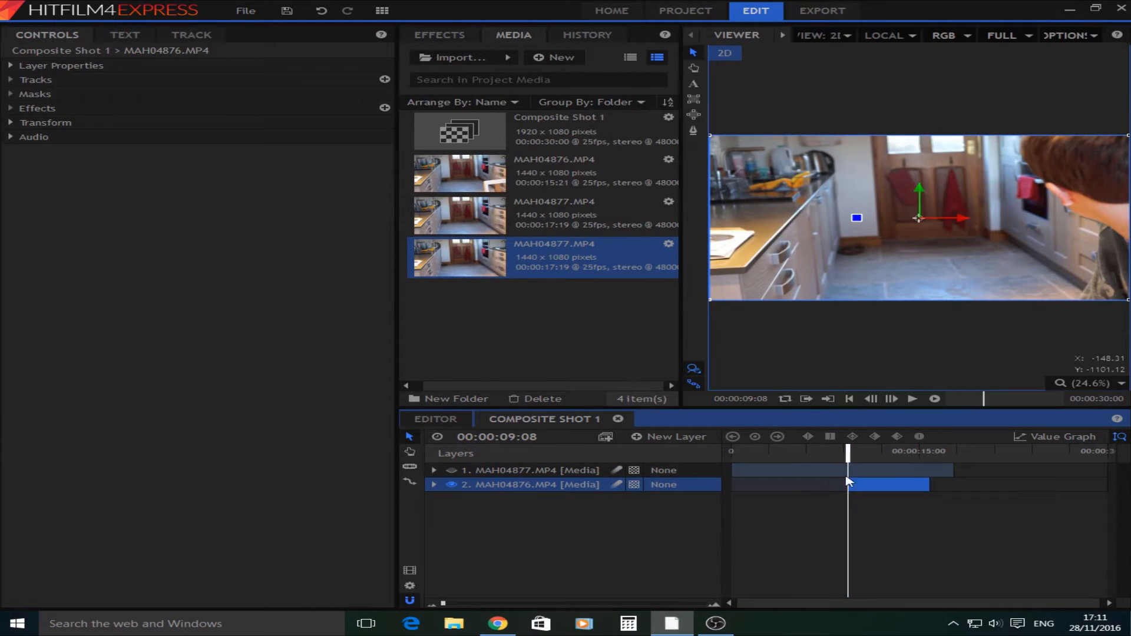
# Slide the background clip to frame zero and trim the apple clip to match it
pyautogui.moveTo(847, 450); pyautogui.dragTo(907, 450)
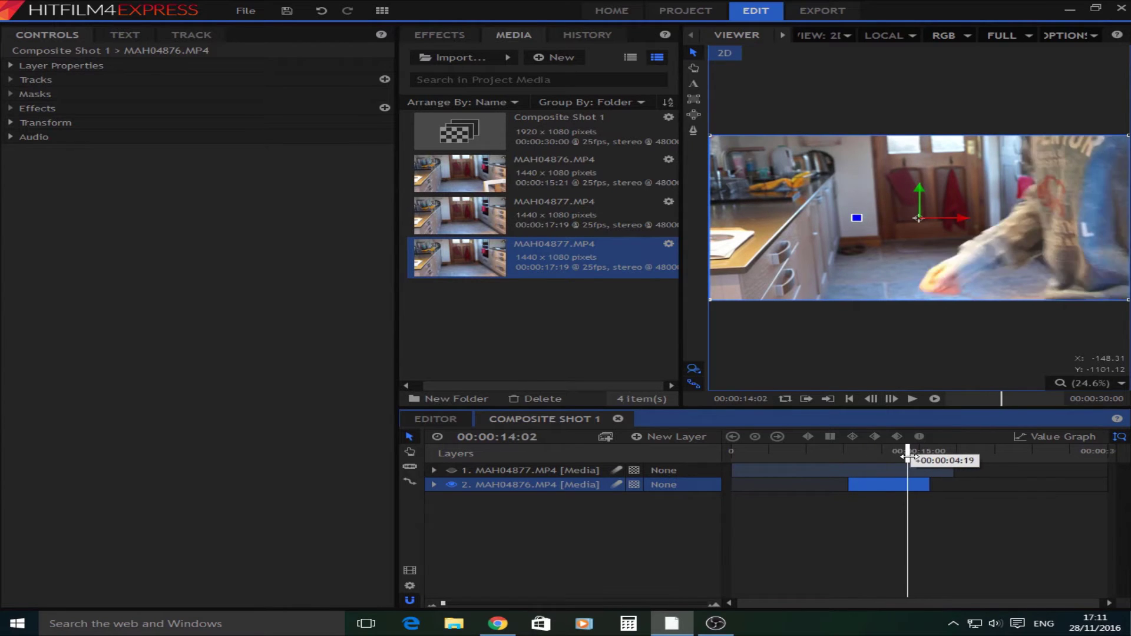
pyautogui.moveTo(910, 462); pyautogui.dragTo(891, 462)
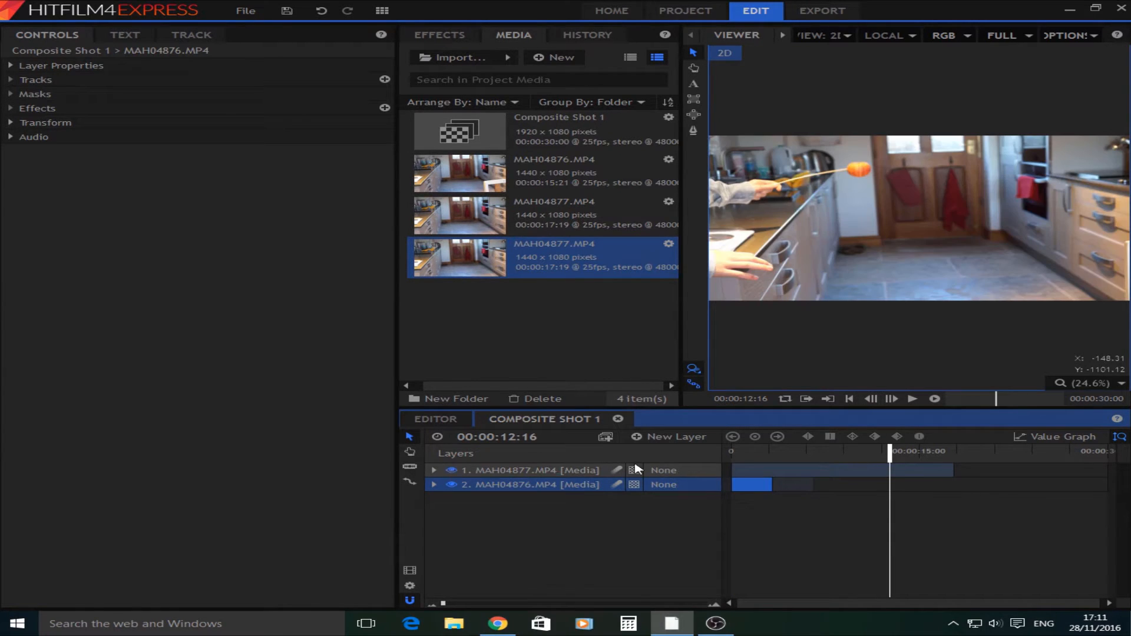
pyautogui.moveTo(890, 452); pyautogui.dragTo(839, 452)
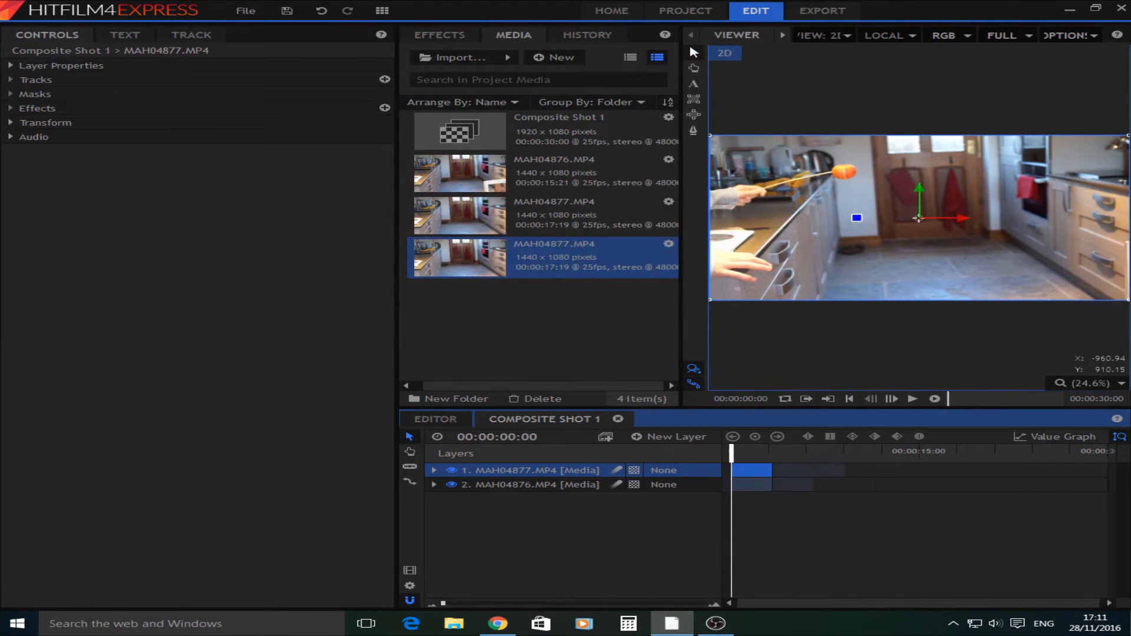
pyautogui.moveTo(710, 136)
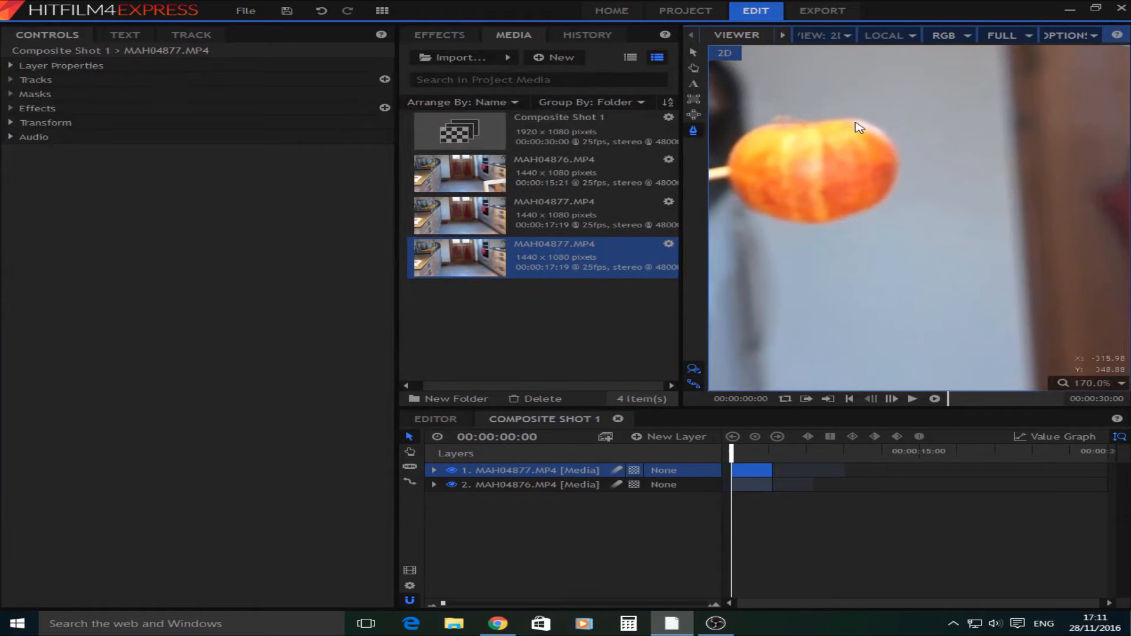
pyautogui.moveTo(879, 132)
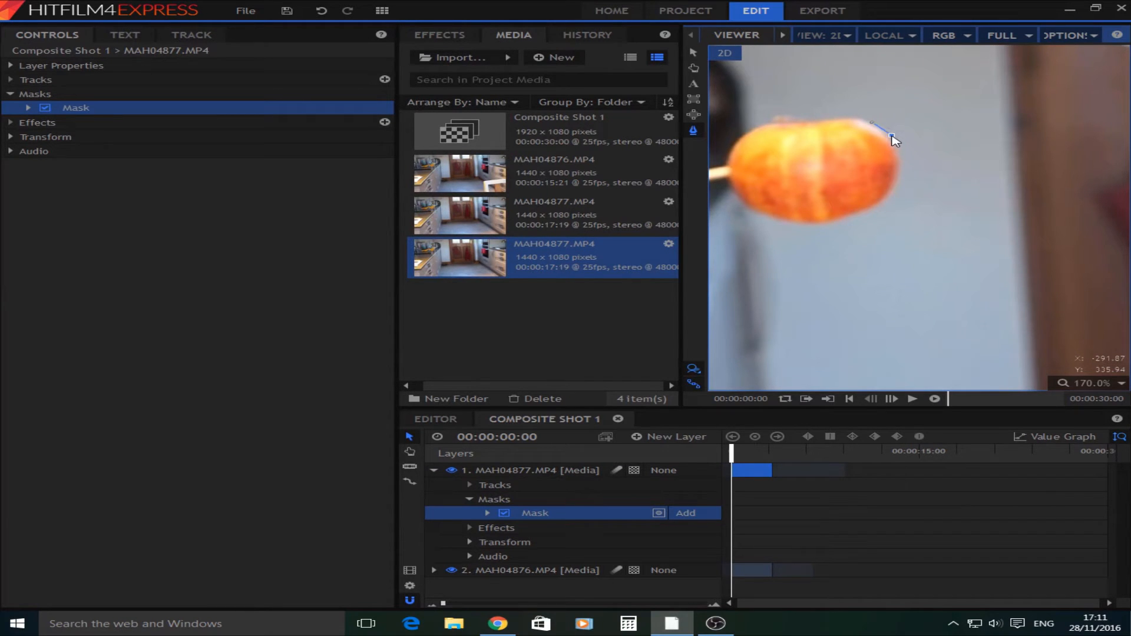
# Trace a freehand mask around the apple's top, right, bottom and top-left edges until it closes
pyautogui.moveTo(894, 137); pyautogui.dragTo(901, 165)
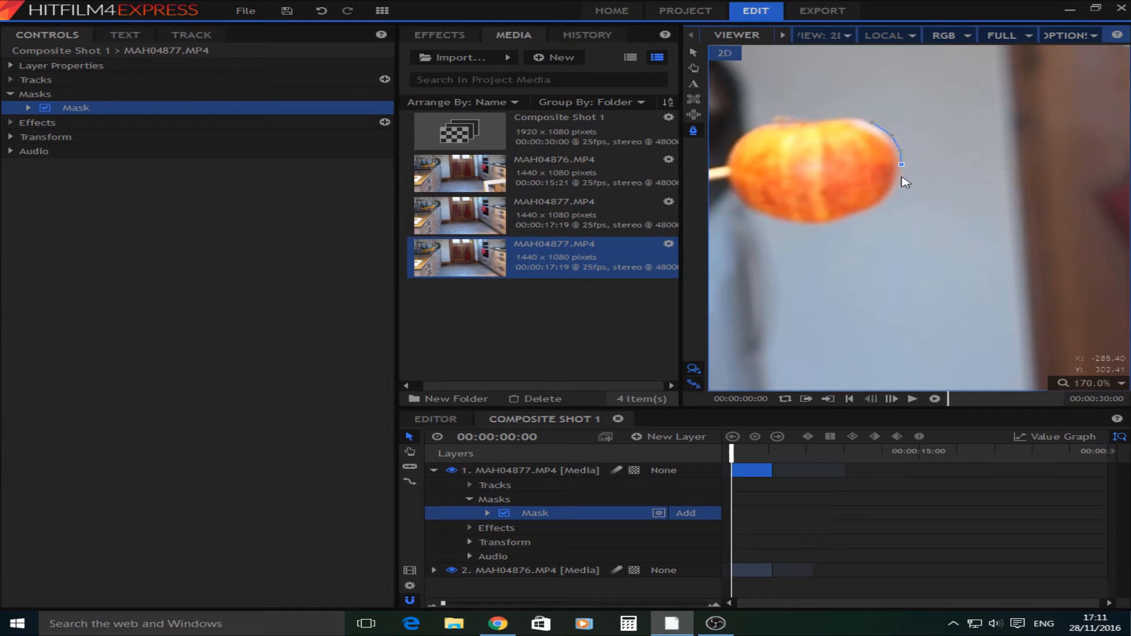
pyautogui.moveTo(900, 187)
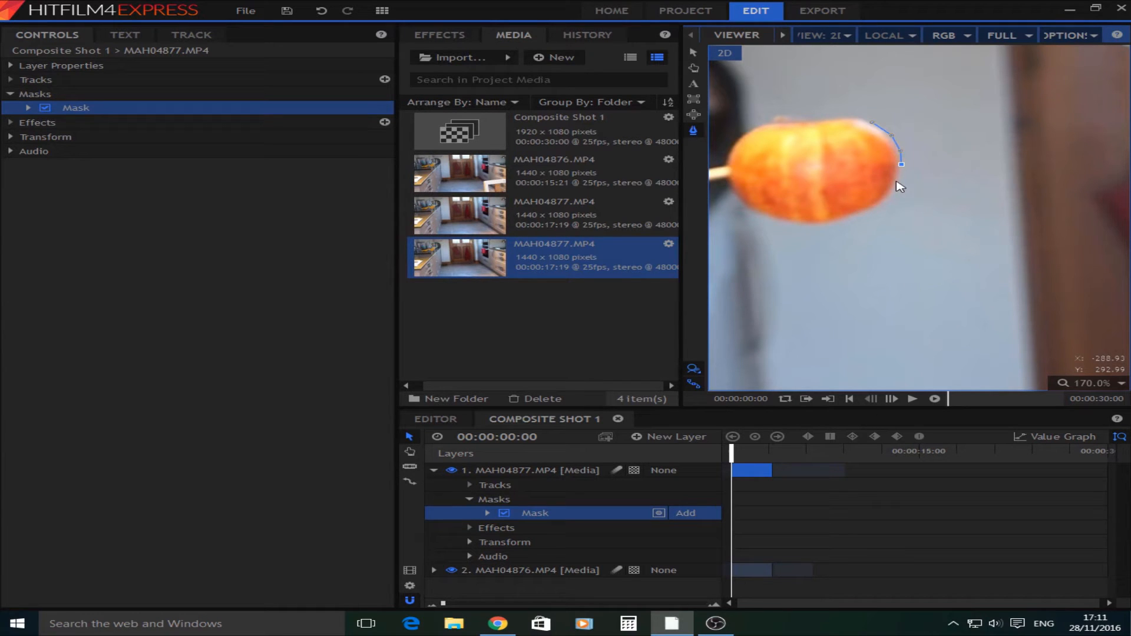
pyautogui.moveTo(901, 165); pyautogui.dragTo(884, 209)
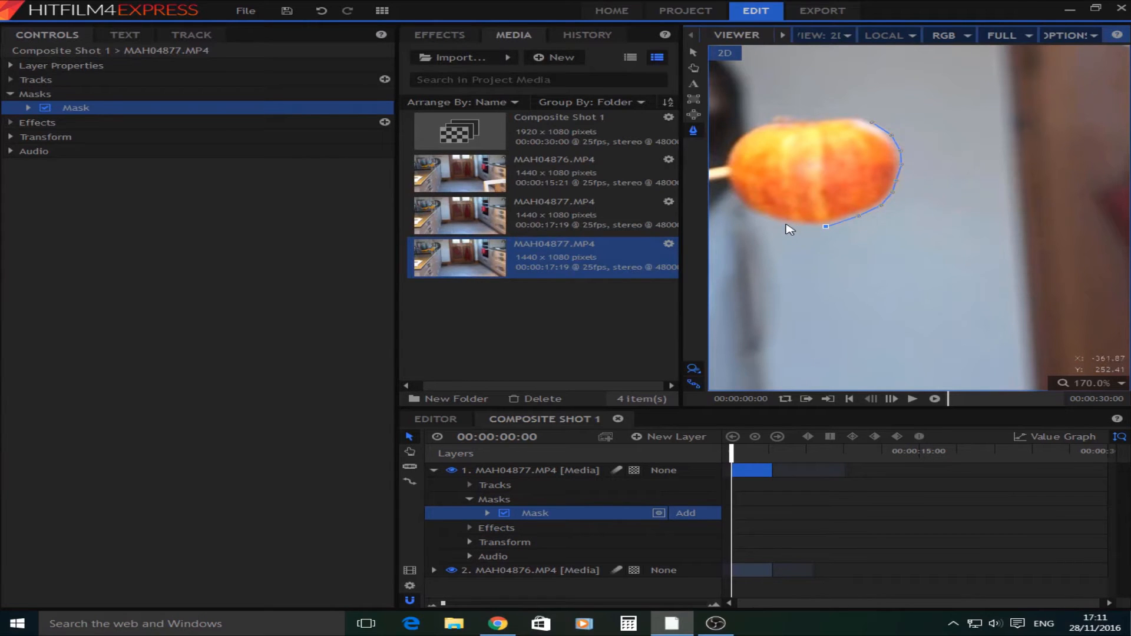
pyautogui.moveTo(825, 226); pyautogui.dragTo(740, 204)
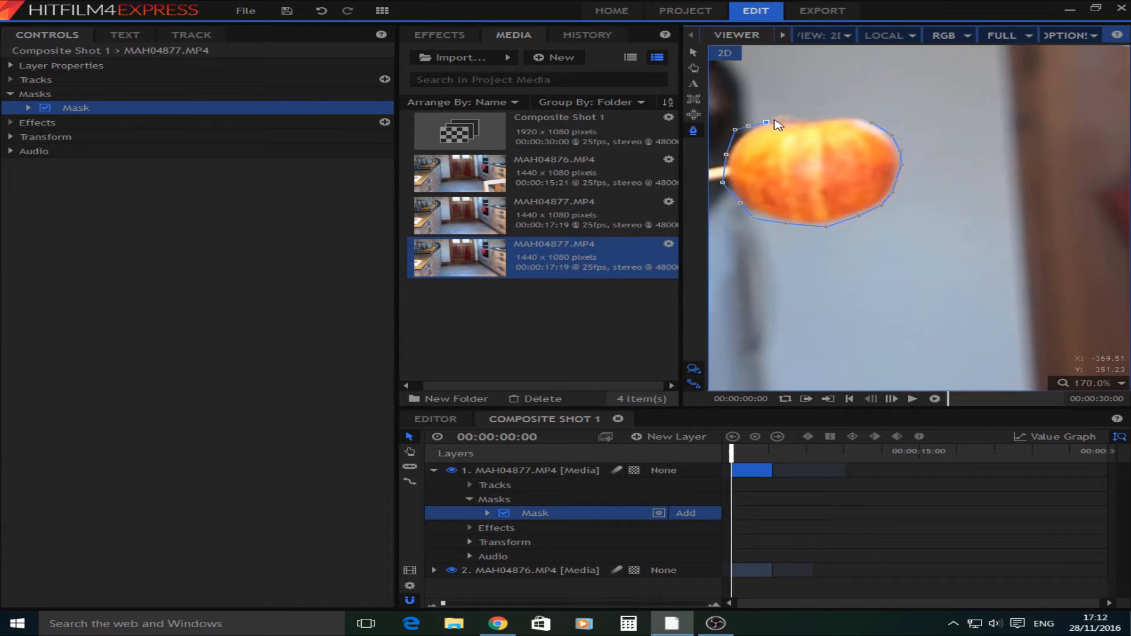
pyautogui.moveTo(764, 122); pyautogui.dragTo(829, 116)
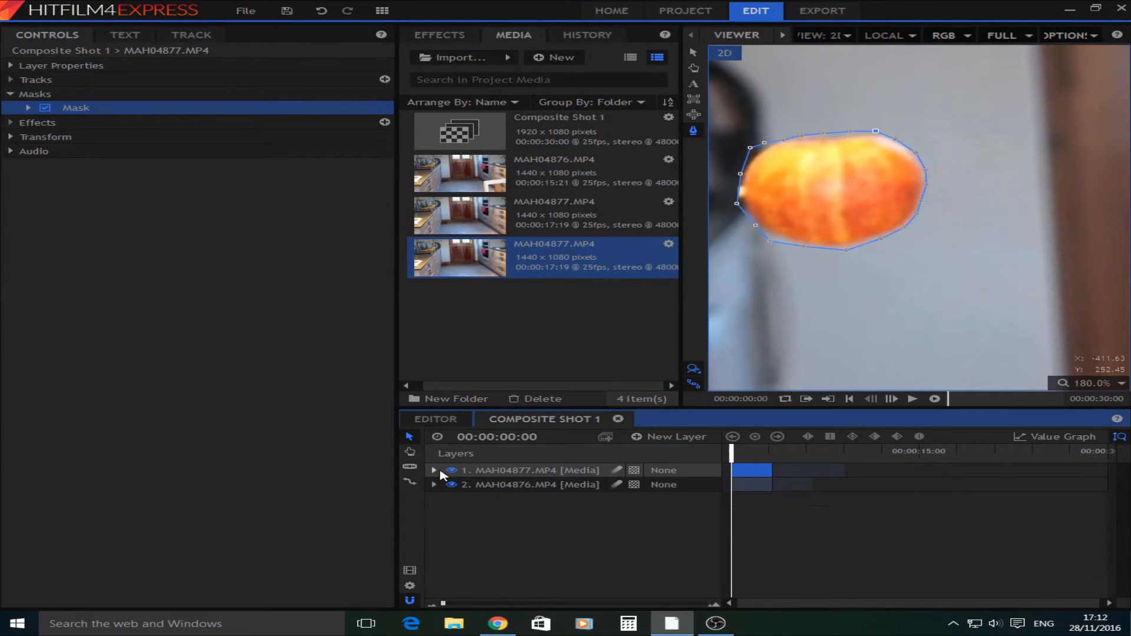
pyautogui.moveTo(410, 469)
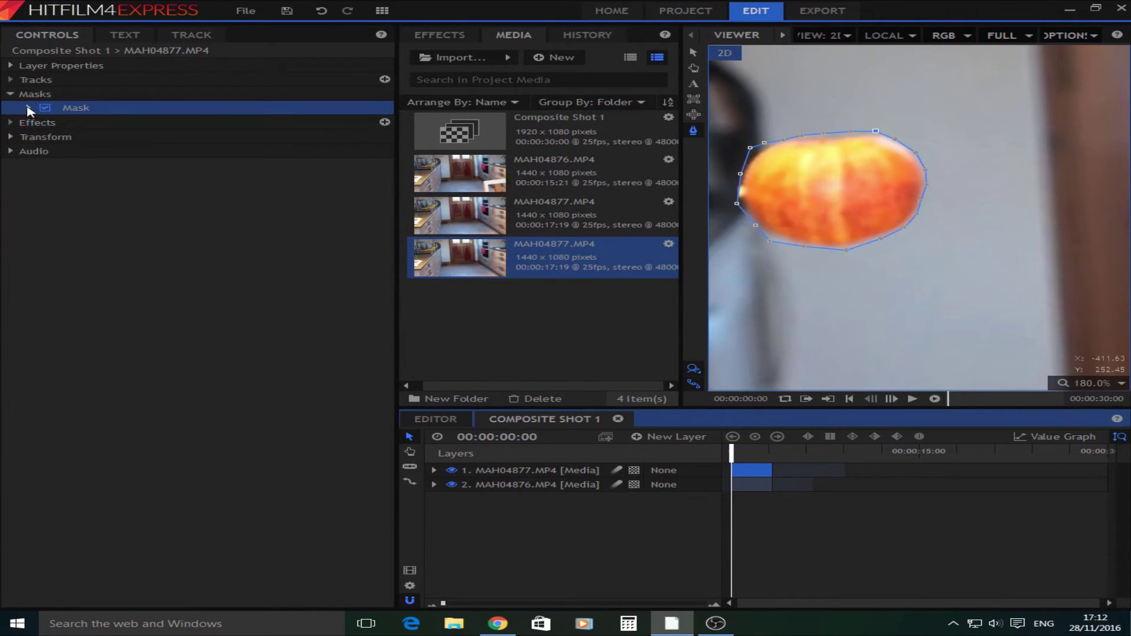
# Enable keyframing on the apple mask's Path under Mask > Transform
pyautogui.click(28, 108)
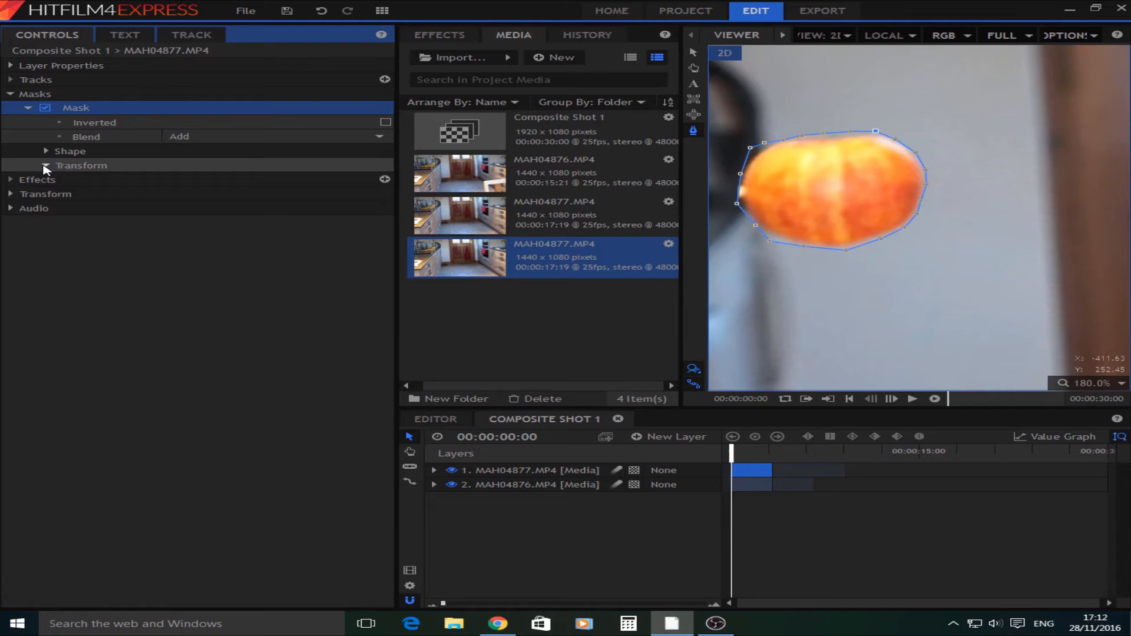
pyautogui.click(45, 165)
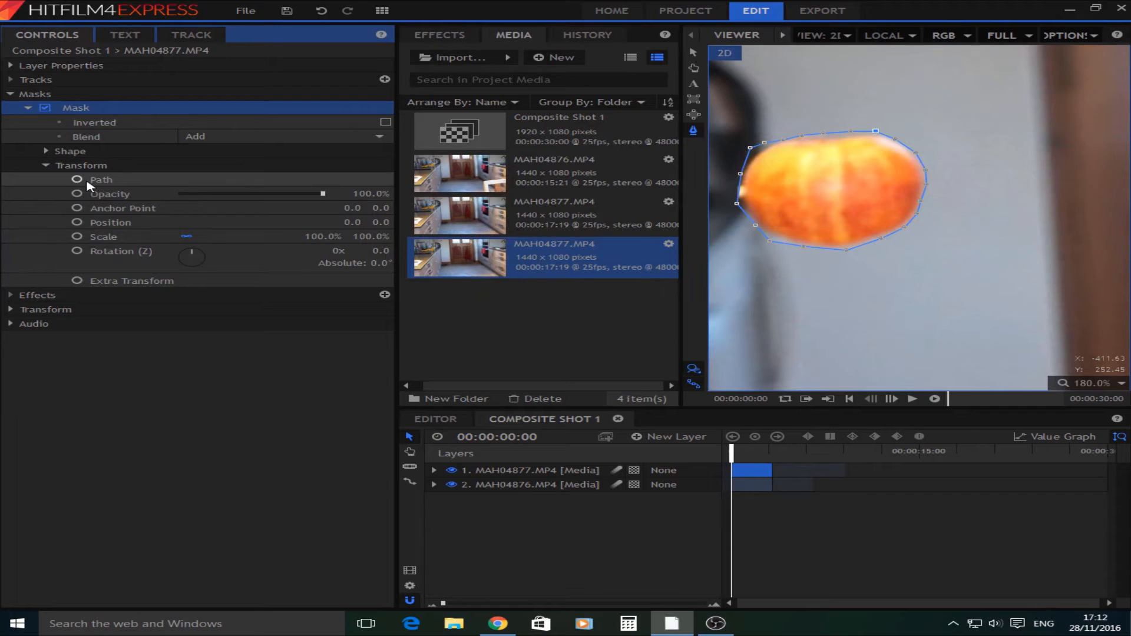
pyautogui.click(75, 179)
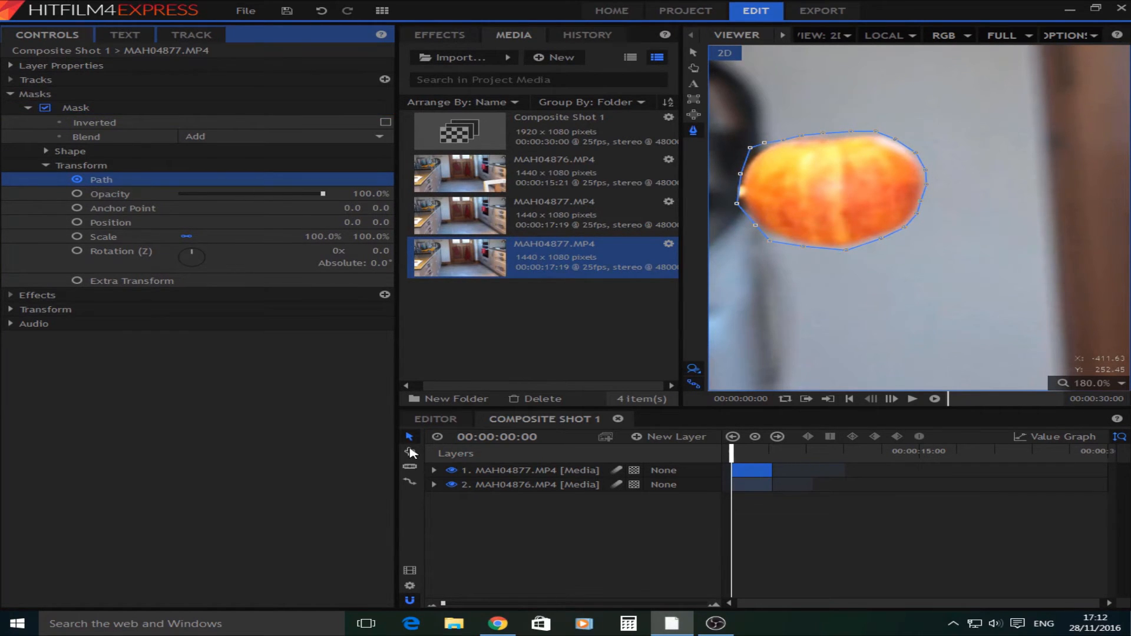
# Expand the MAH04877 layer in the timeline to reveal the mask Path keyframe track
pyautogui.click(433, 470)
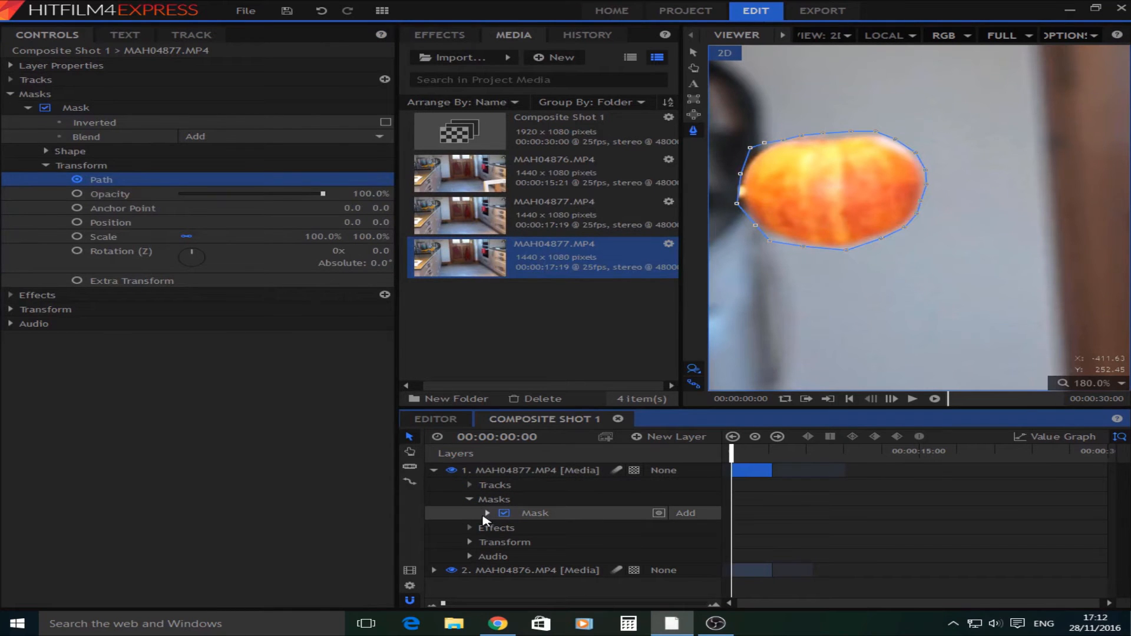
pyautogui.click(434, 470)
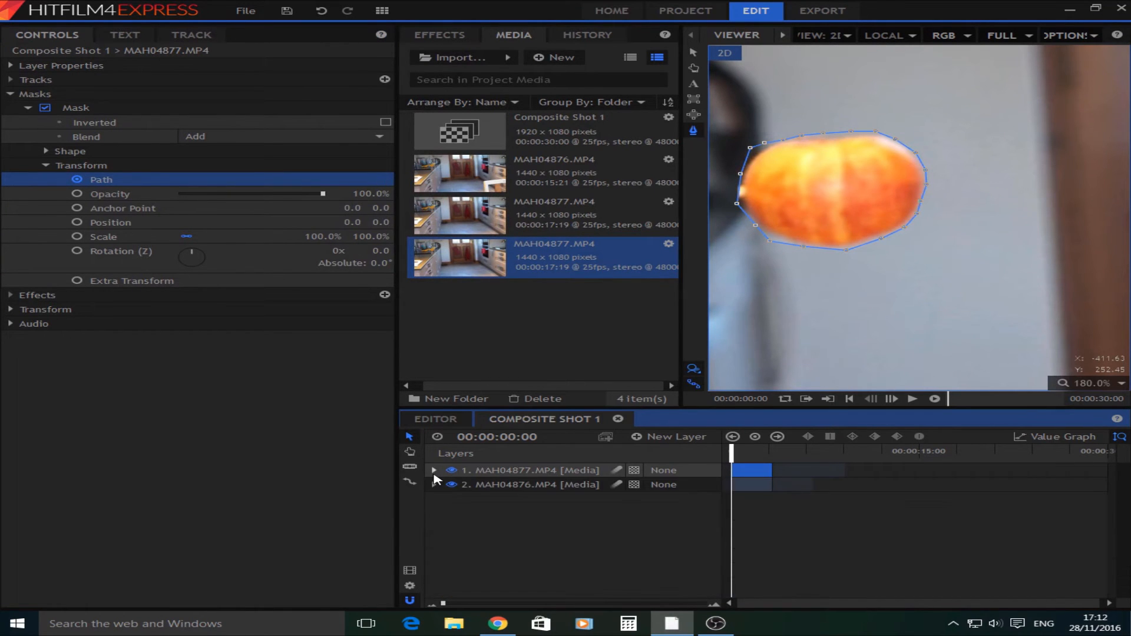
pyautogui.click(434, 470)
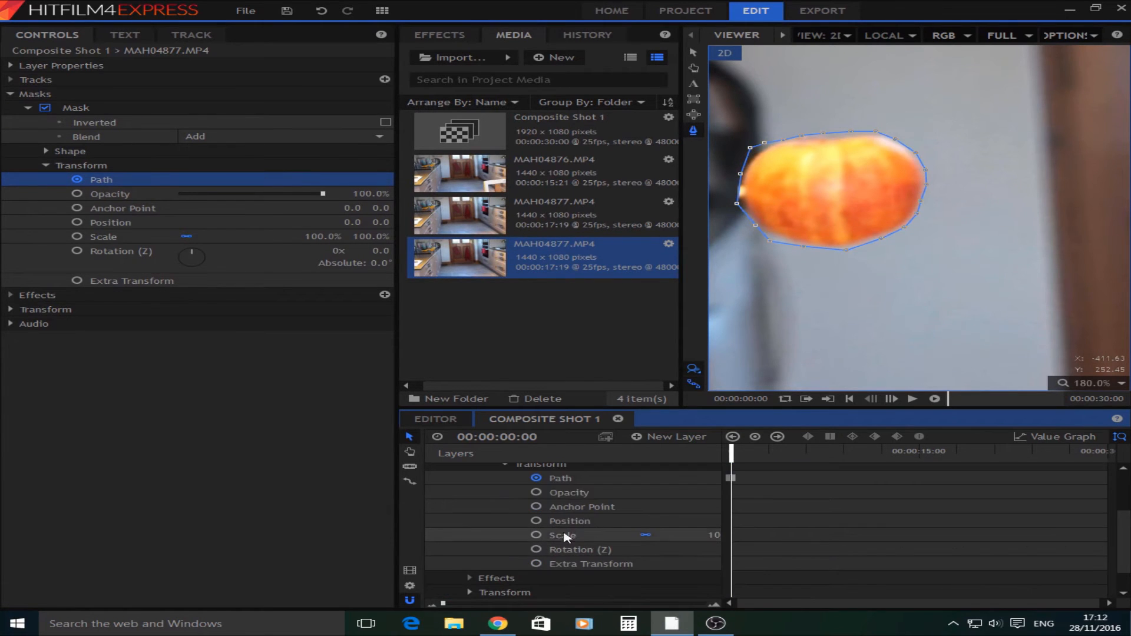
pyautogui.moveTo(753, 452)
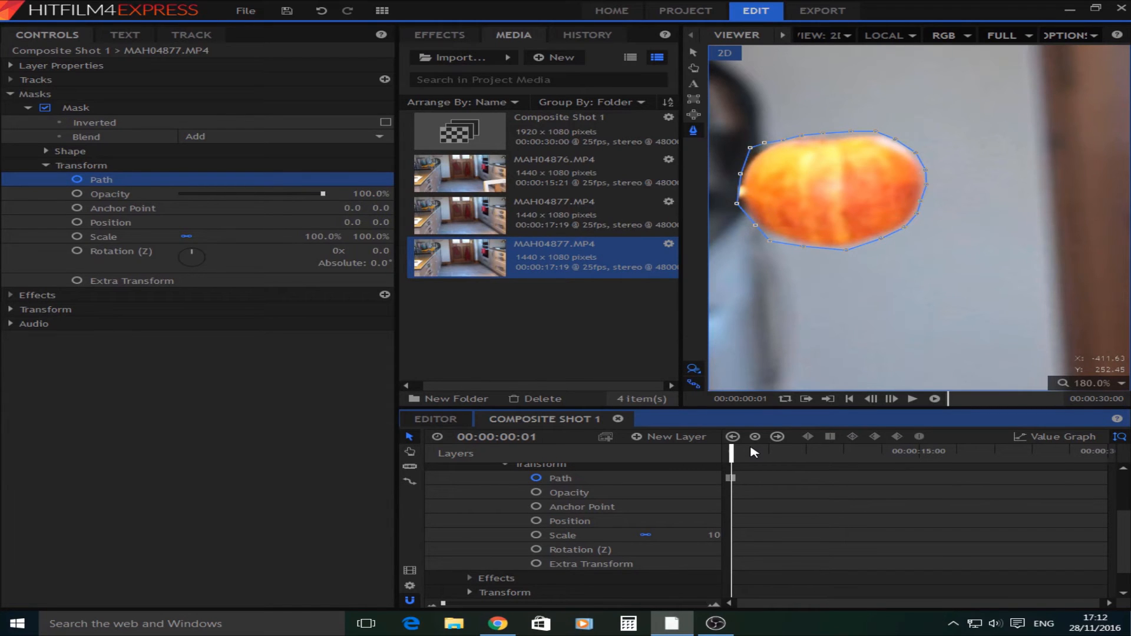
pyautogui.moveTo(843, 172)
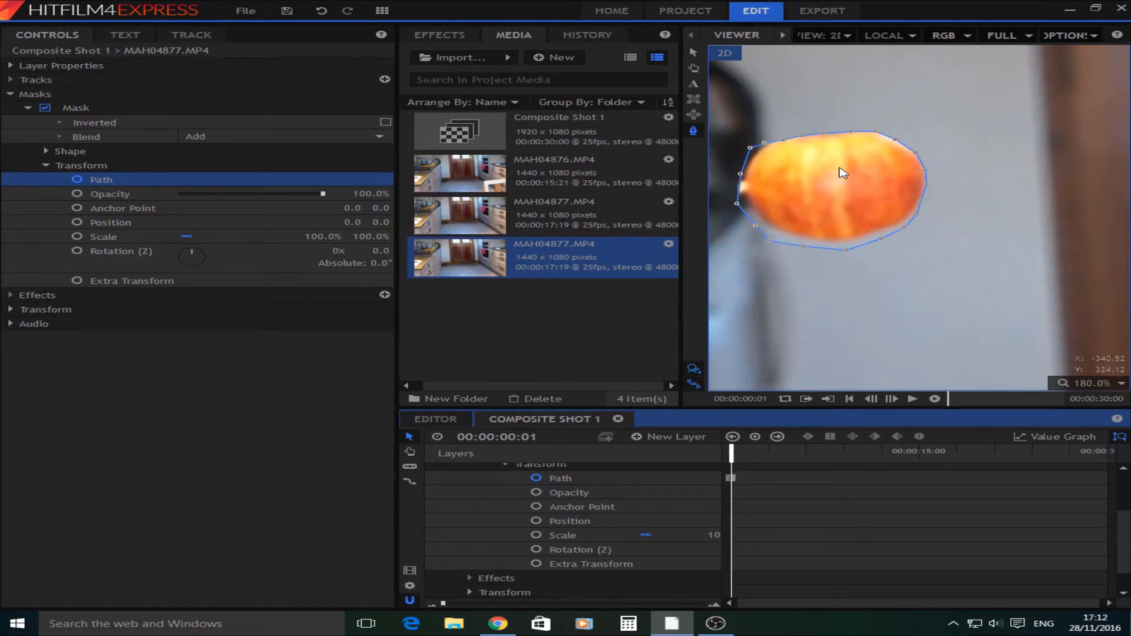
# Refit the mask points along the apple's top and right edges on this frame and the next
pyautogui.click(561, 478)
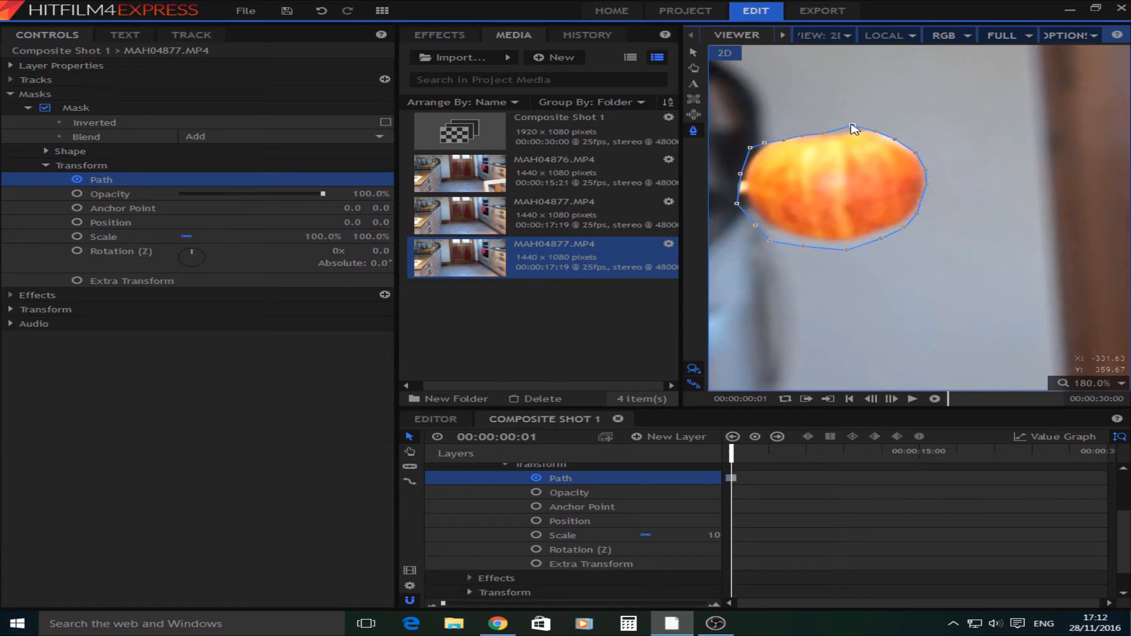
pyautogui.moveTo(852, 130); pyautogui.dragTo(894, 137)
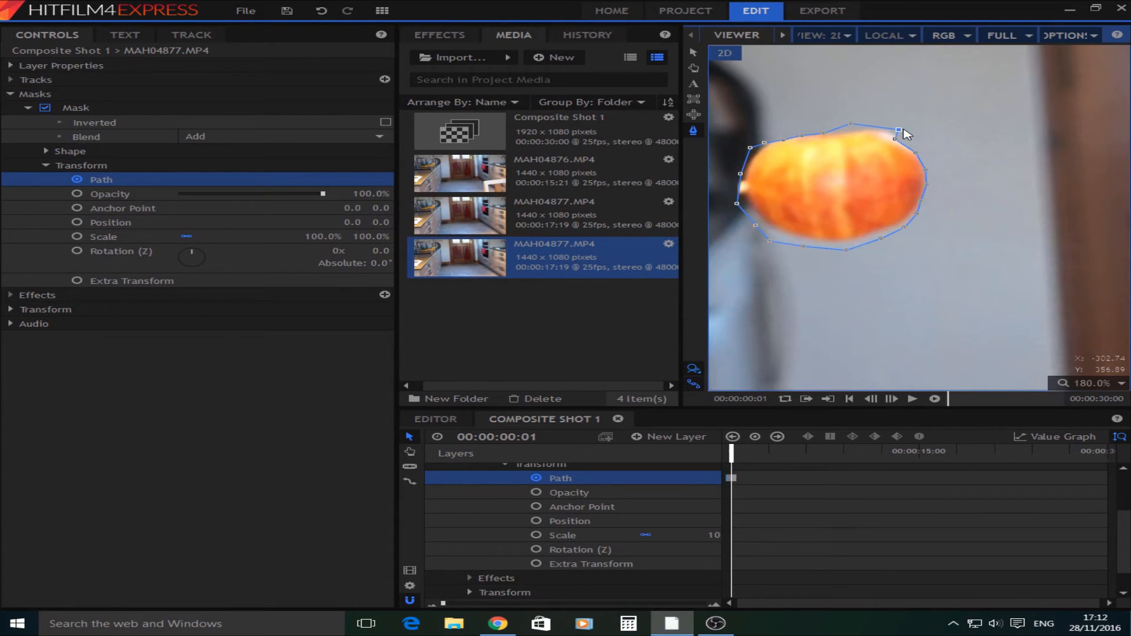
pyautogui.moveTo(899, 131); pyautogui.dragTo(917, 140)
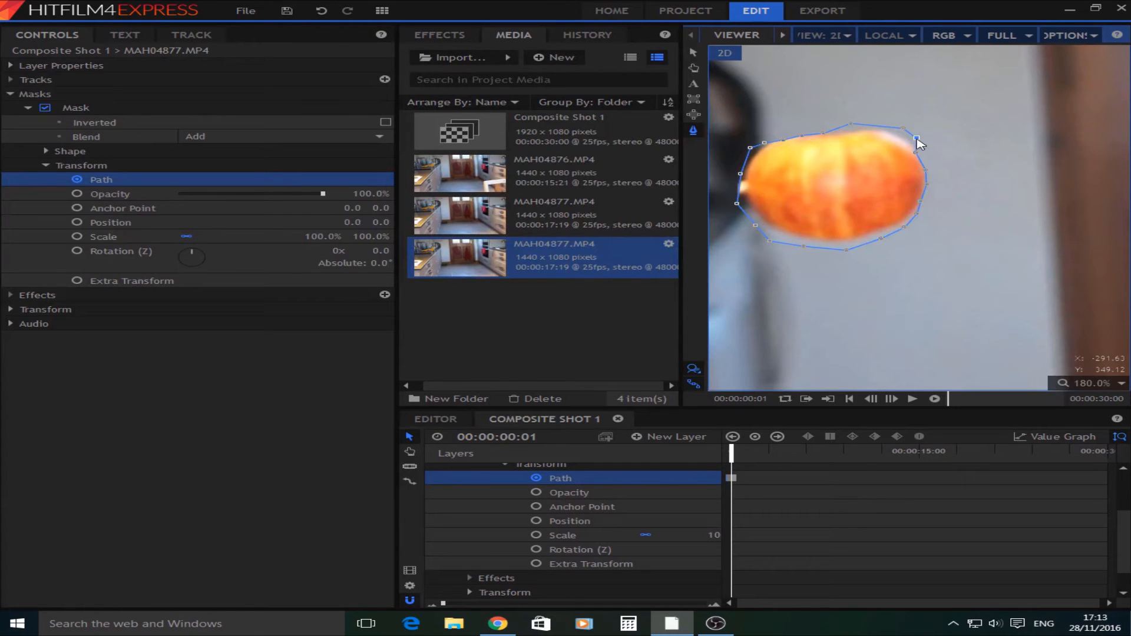
pyautogui.moveTo(918, 140); pyautogui.dragTo(929, 152)
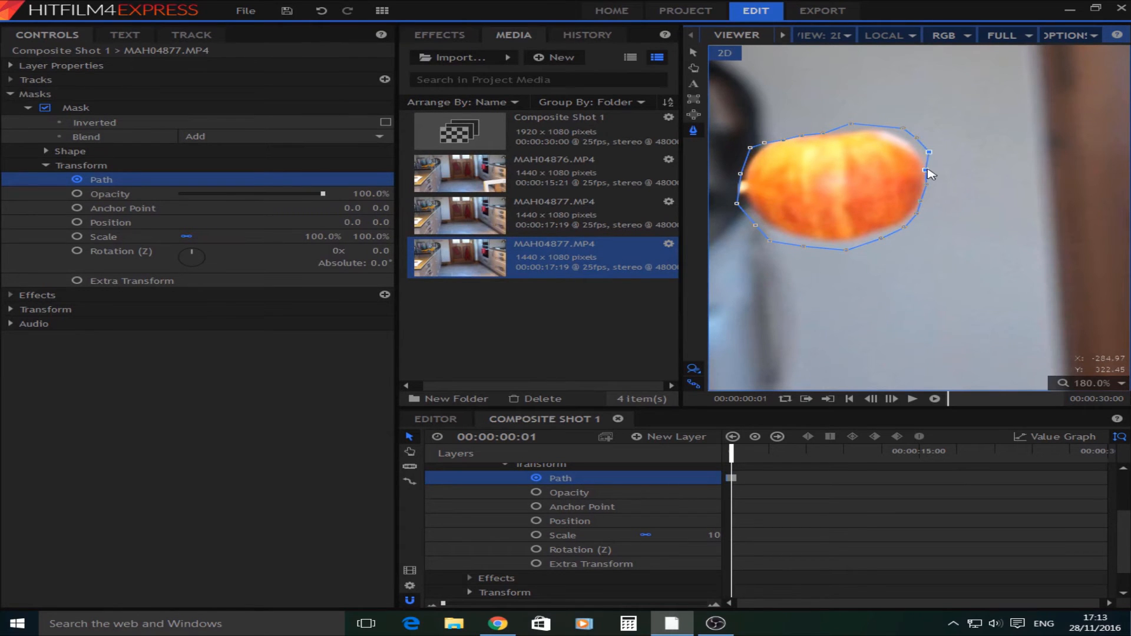
pyautogui.moveTo(930, 152); pyautogui.dragTo(942, 189)
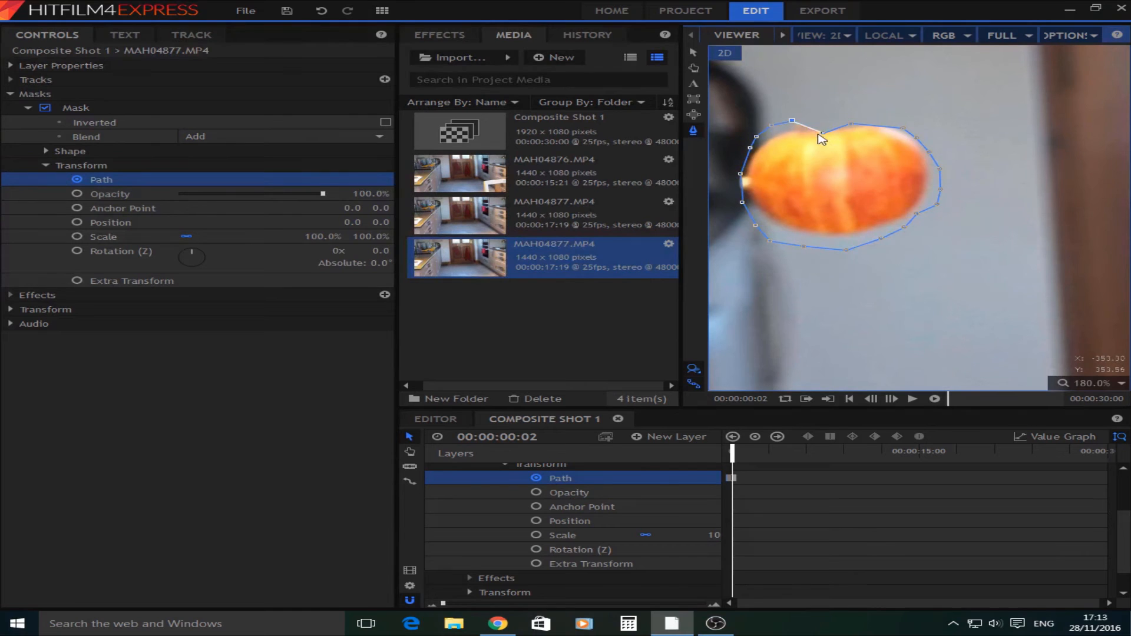
pyautogui.moveTo(792, 120); pyautogui.dragTo(825, 108)
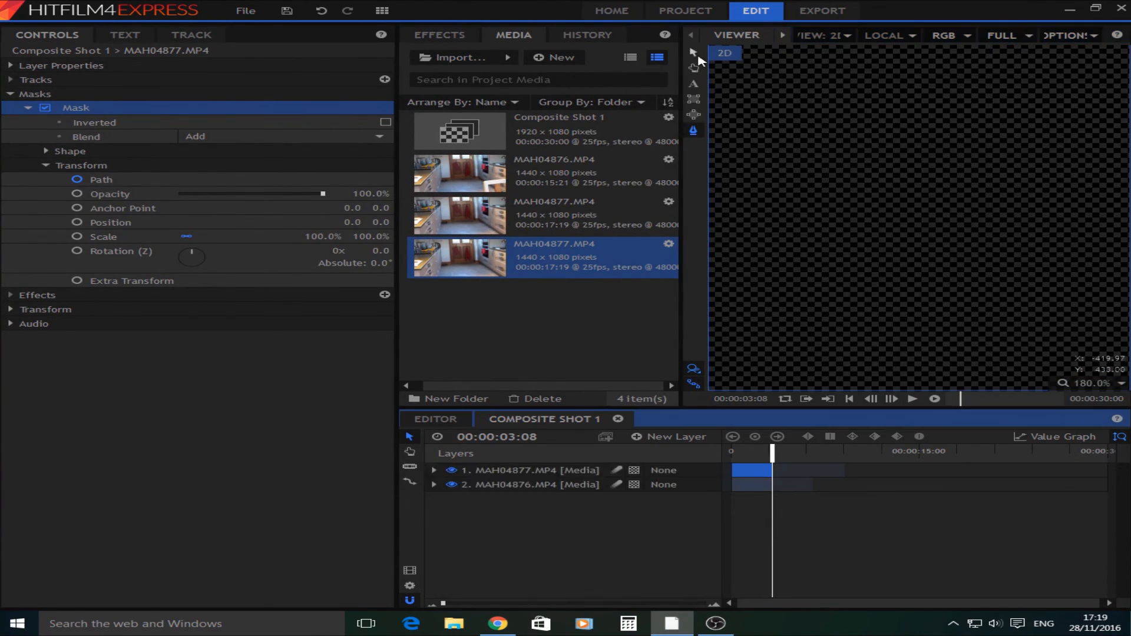
# Scrub through the shot to preview the floating apple, then return to frame zero
pyautogui.scroll(-3)
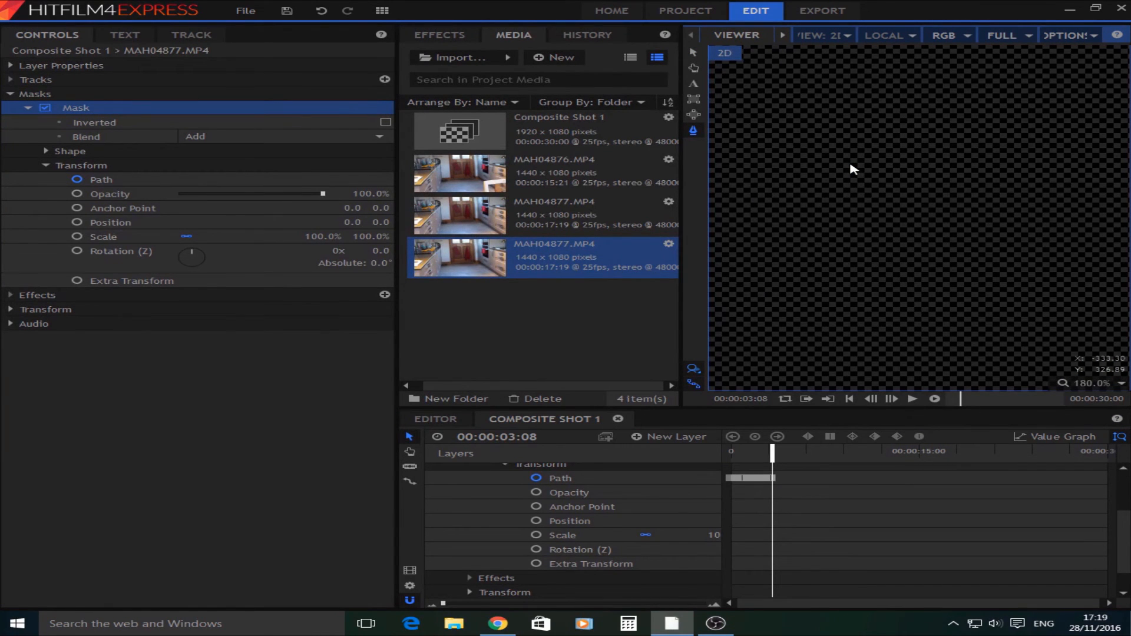
pyautogui.moveTo(860, 170)
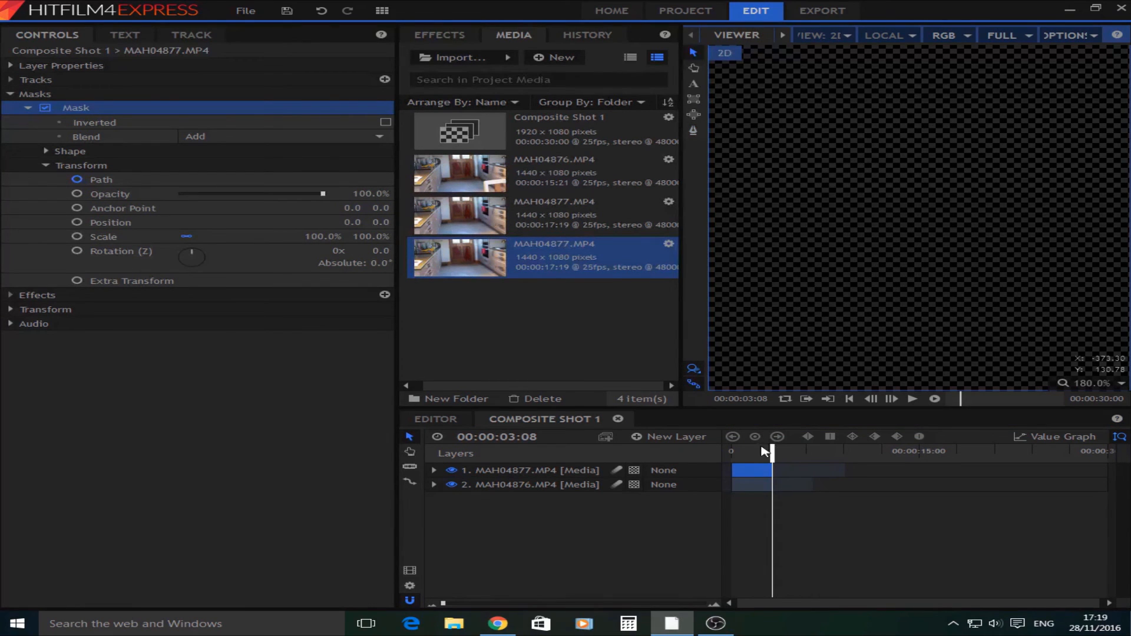
pyautogui.moveTo(771, 450); pyautogui.dragTo(730, 450)
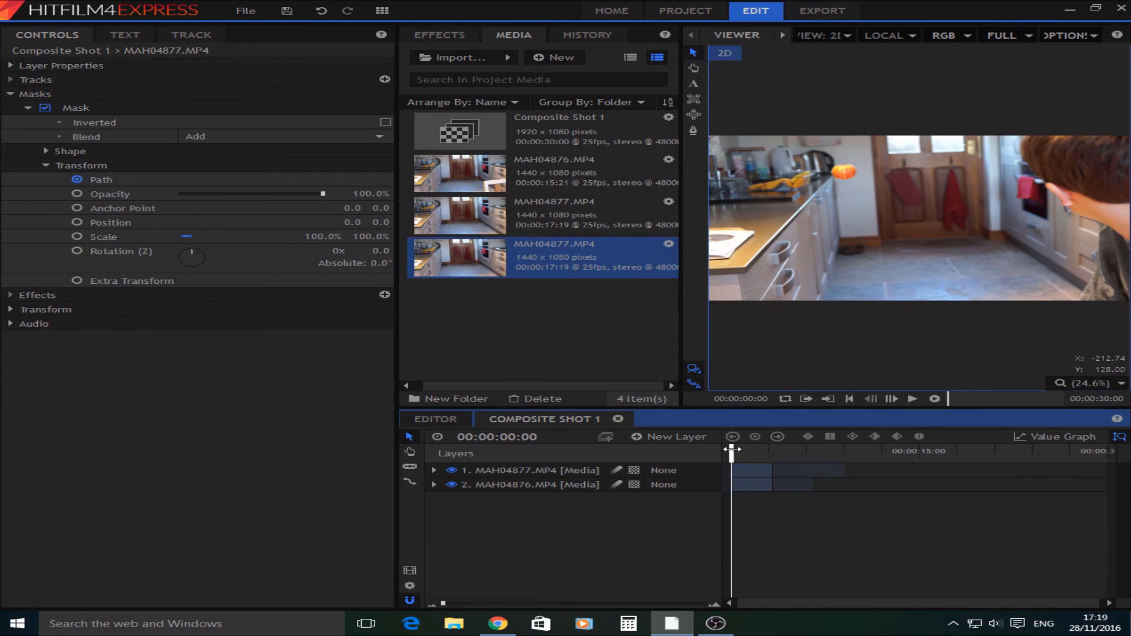
pyautogui.moveTo(731, 451); pyautogui.dragTo(759, 451)
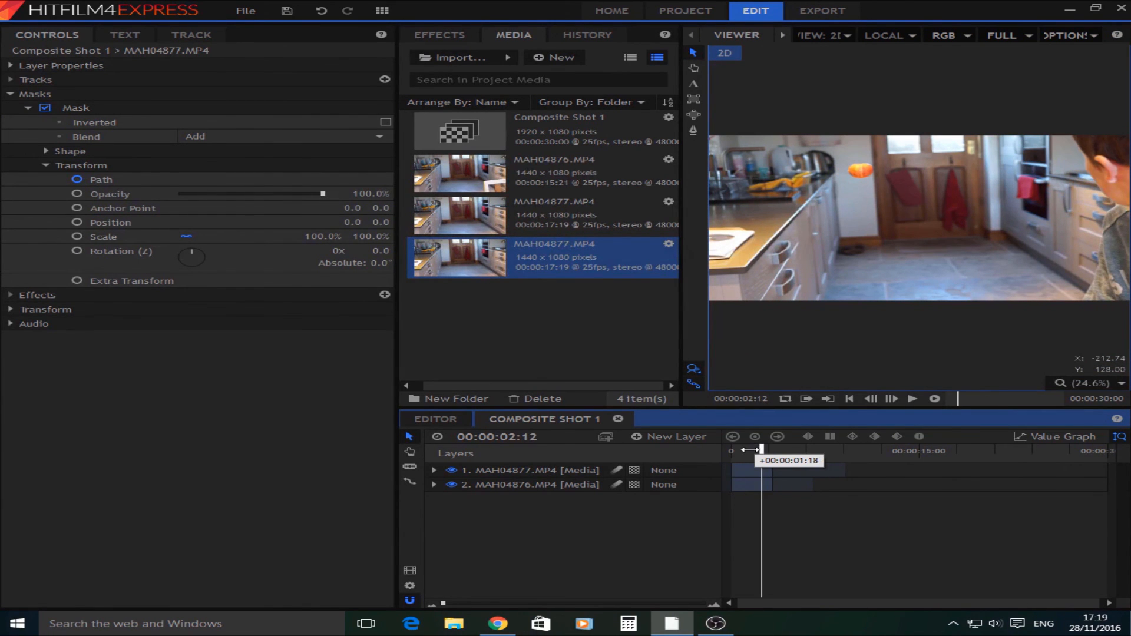
pyautogui.moveTo(760, 451); pyautogui.dragTo(730, 451)
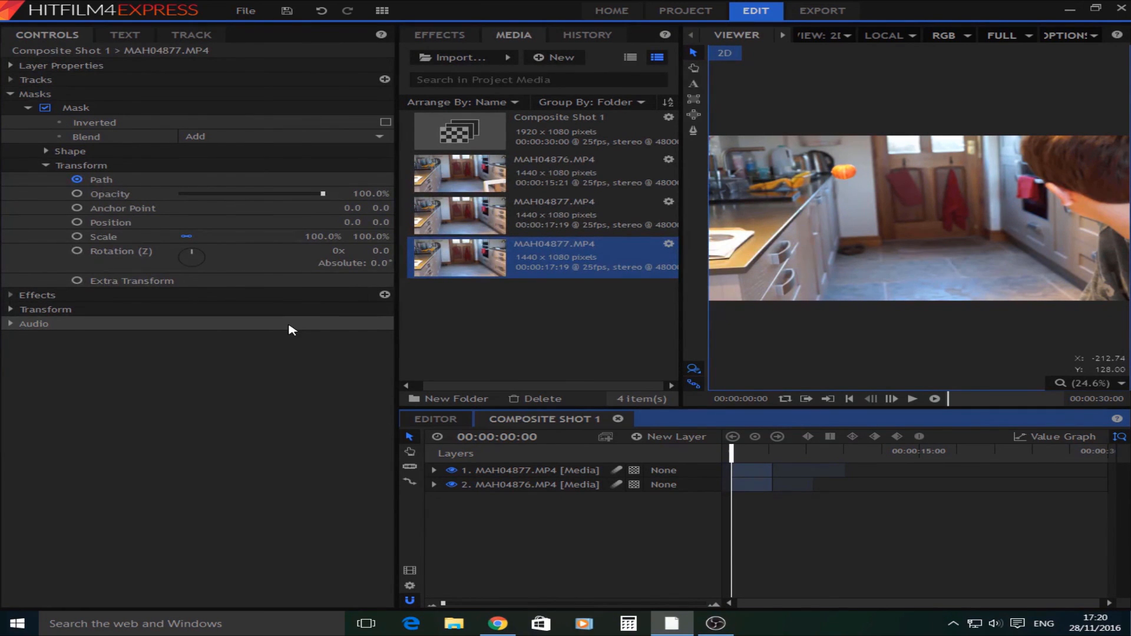
# Show the Effects library with the Search in Effects field ready for a query
pyautogui.click(440, 34)
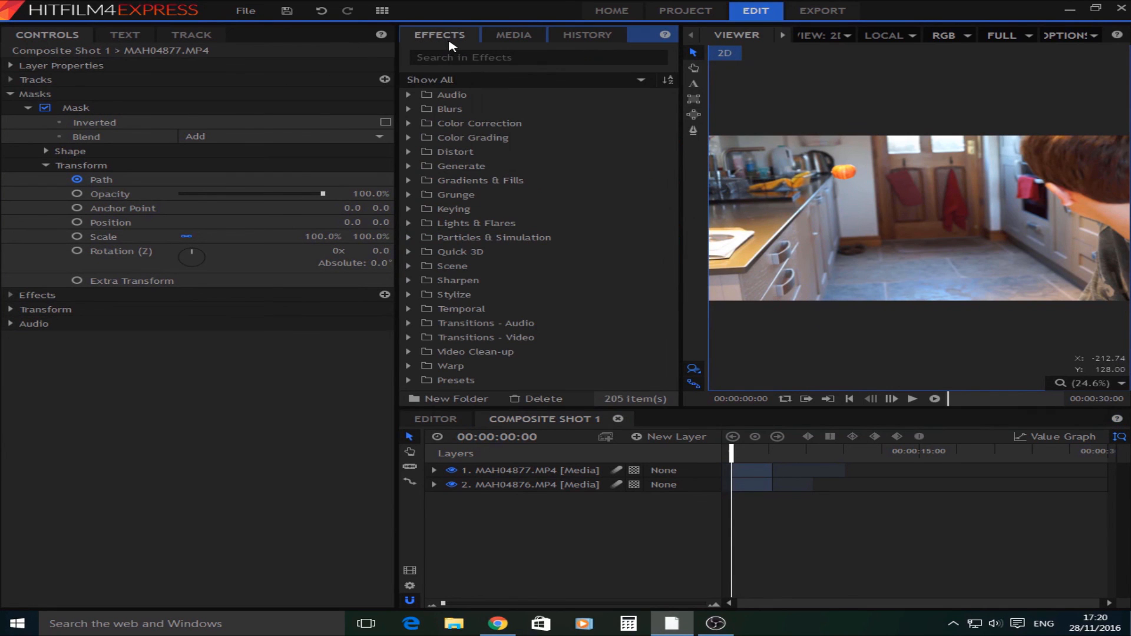
pyautogui.click(537, 56)
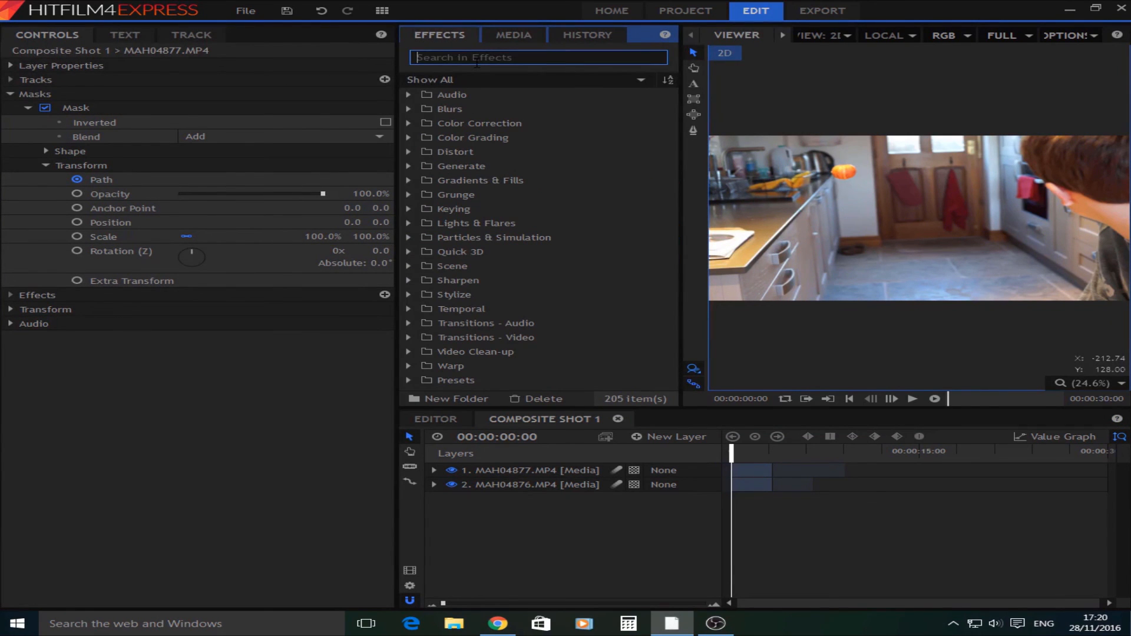